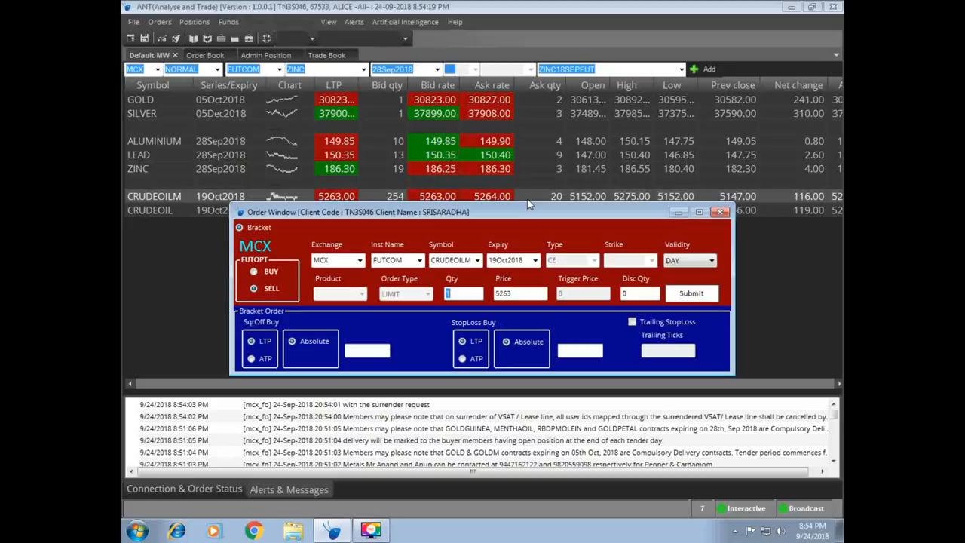
# Step: Switch the CRUDEOILM October futures bracket order at 5264 to BUY
pyautogui.click(718, 212)
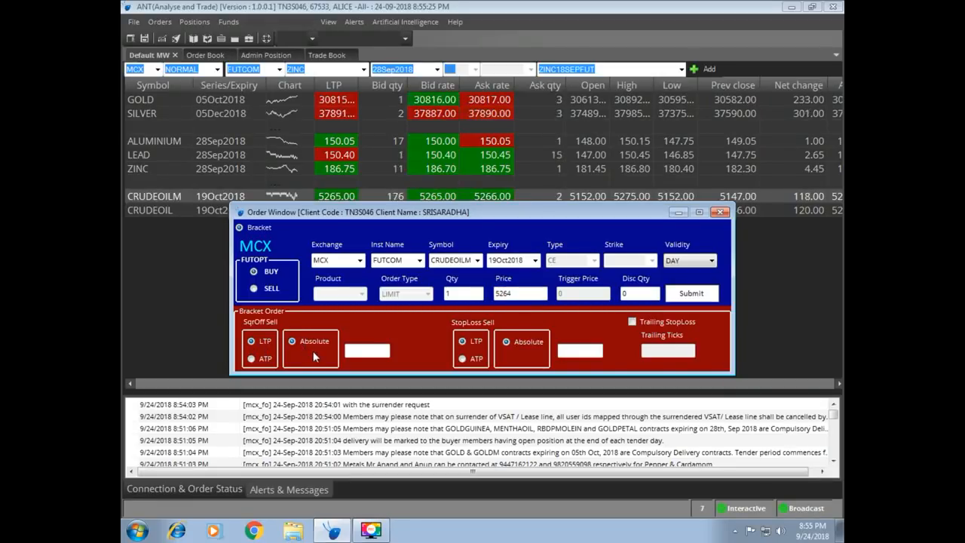
# Step: Enter square-off 20 and stop loss 15 as absolute values on the buy bracket
pyautogui.click(520, 294)
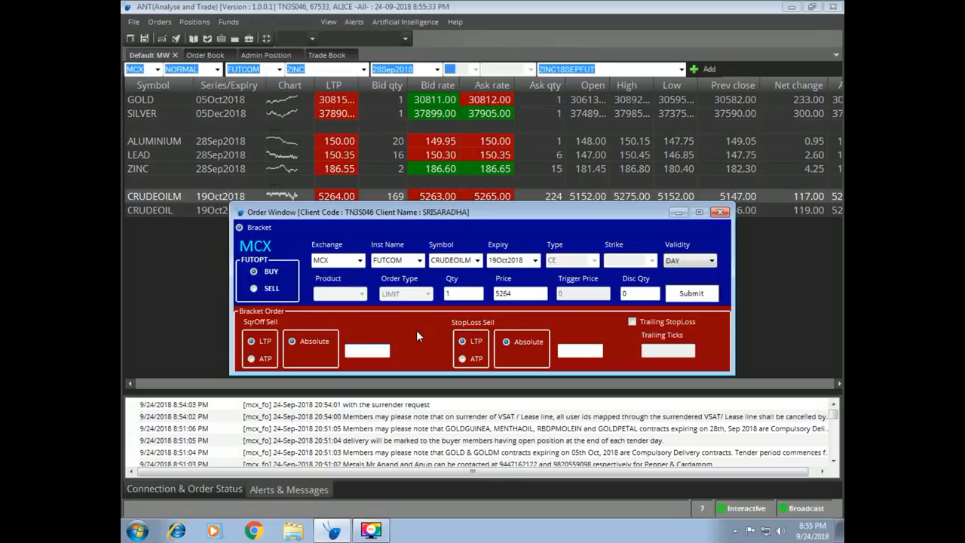
pyautogui.write('20')
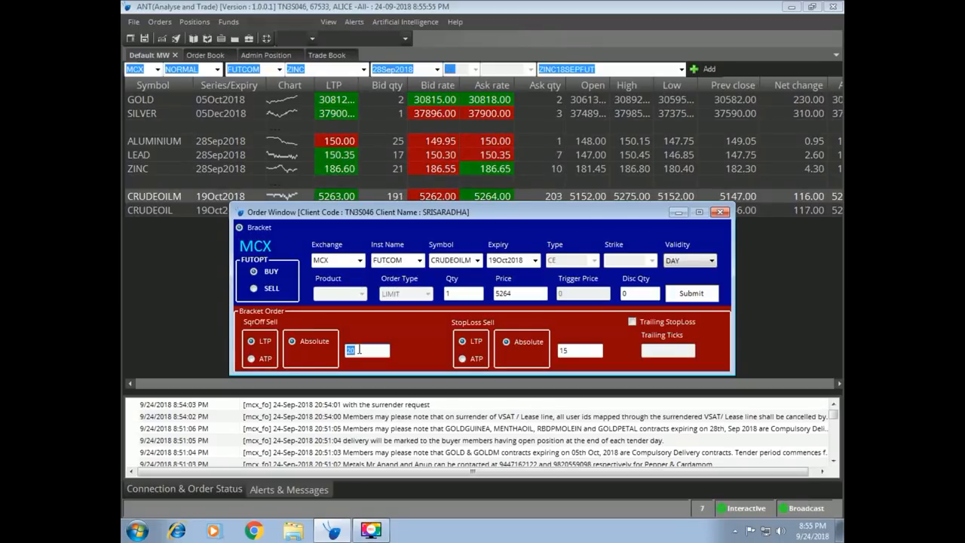
pyautogui.write('5286')
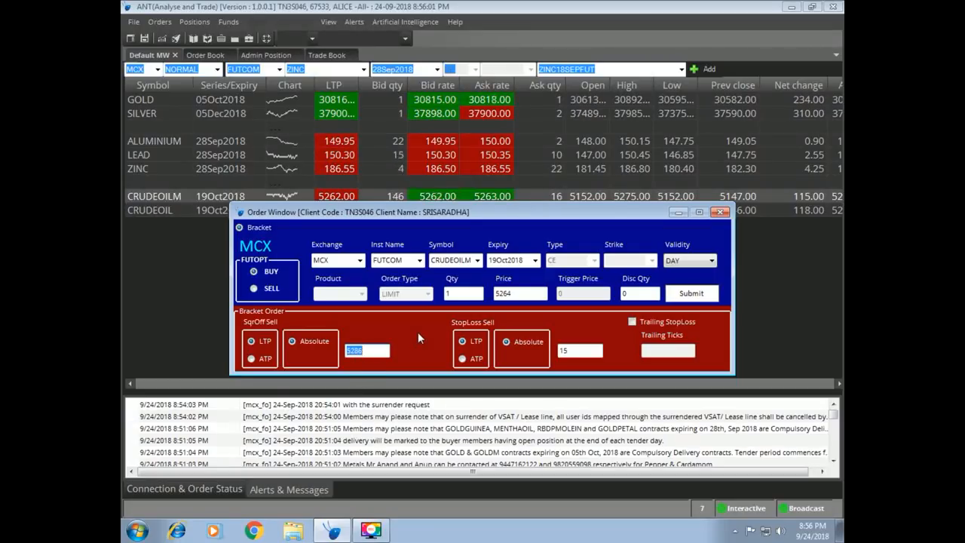
pyautogui.write('20')
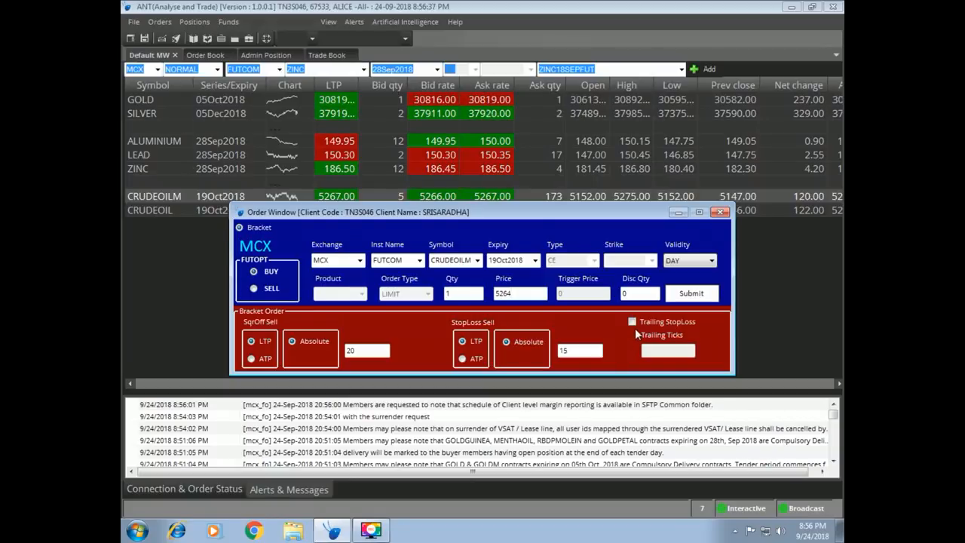
# Step: Enable trailing stop loss with 2 ticks, set stop loss to 16, and switch to SELL
pyautogui.click(632, 321)
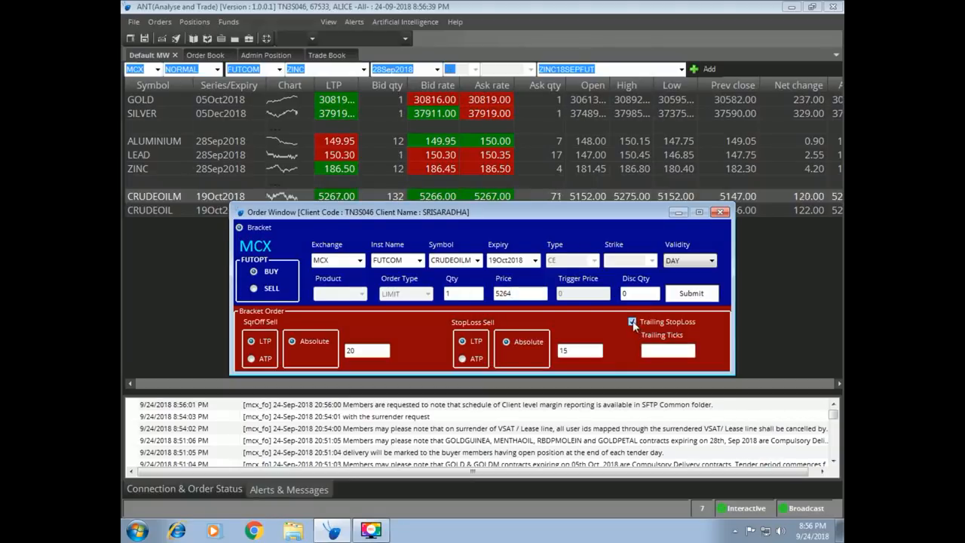
pyautogui.click(632, 322)
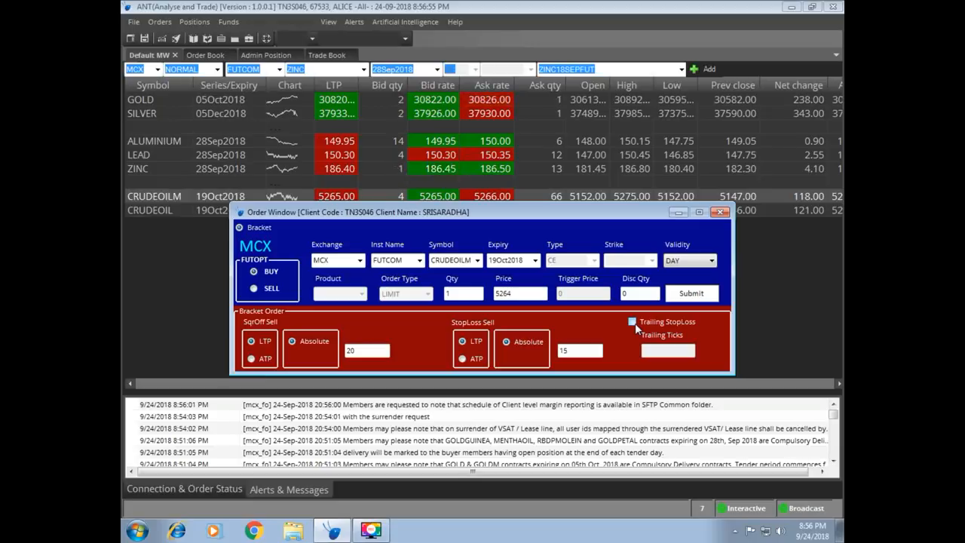
pyautogui.click(632, 322)
pyautogui.write('2')
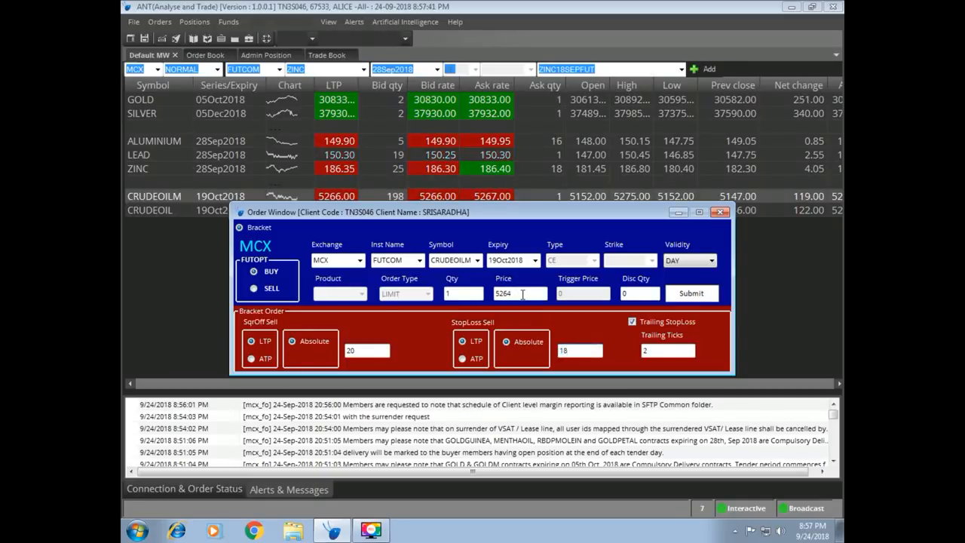
pyautogui.tripleClick(502, 294)
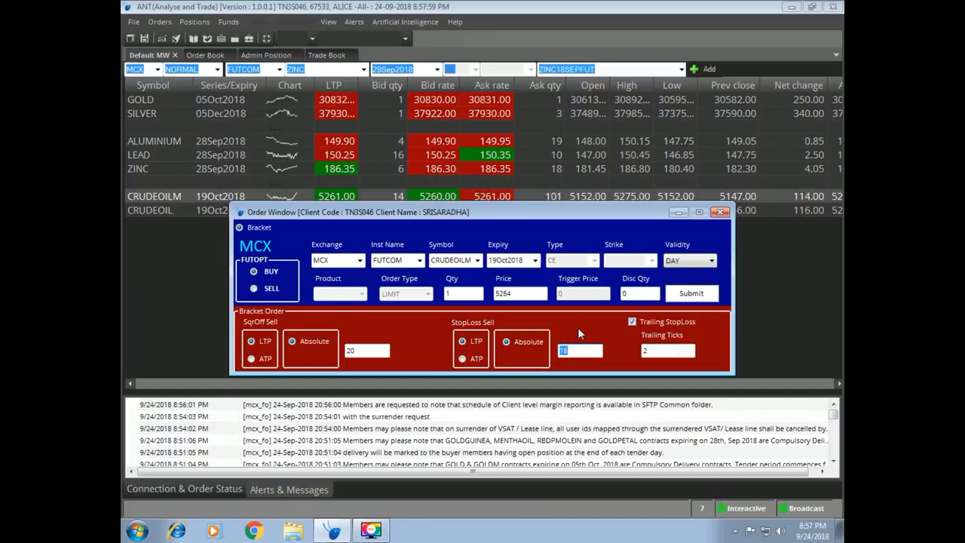
pyautogui.moveTo(603, 333)
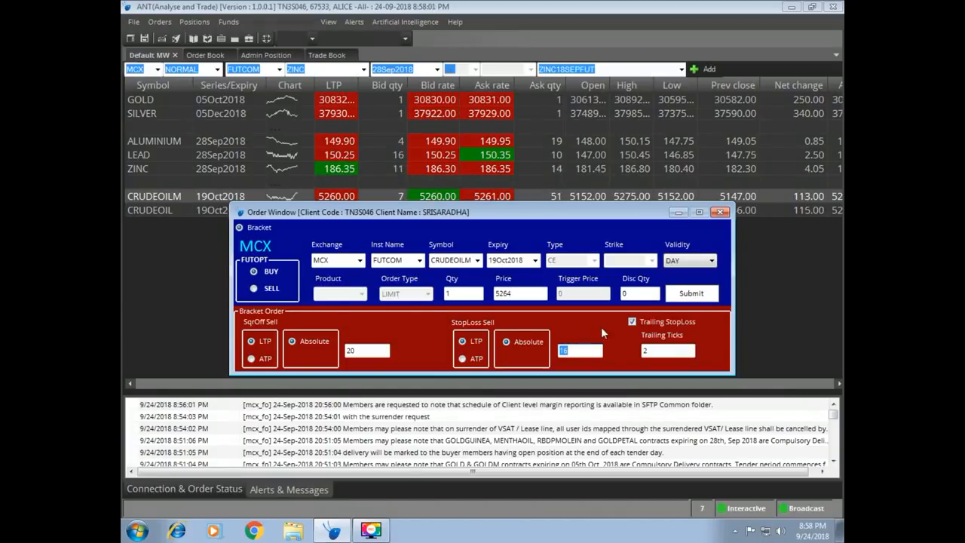
pyautogui.click(718, 212)
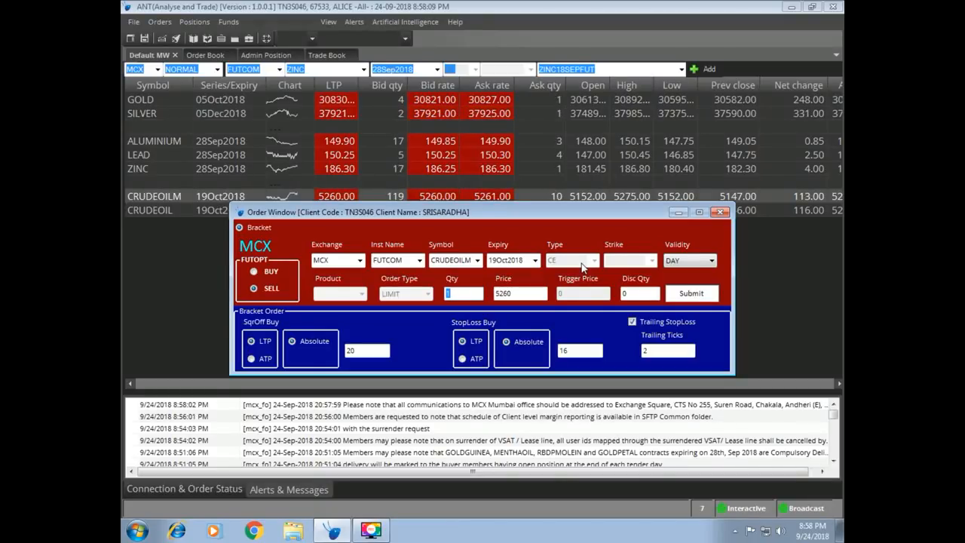
pyautogui.moveTo(531, 324)
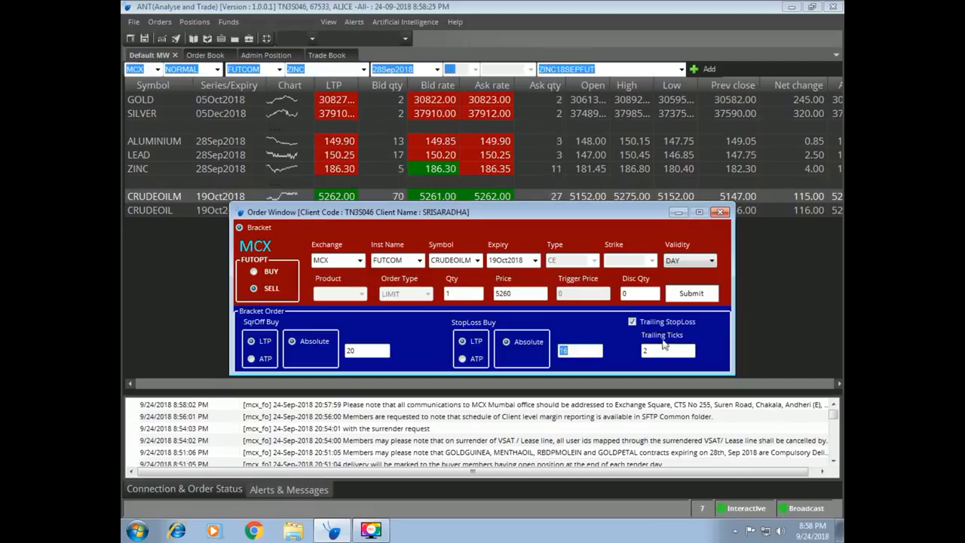
# Step: Toggle trailing stop loss off and back on, edit Trailing Ticks, and close the window
pyautogui.click(631, 321)
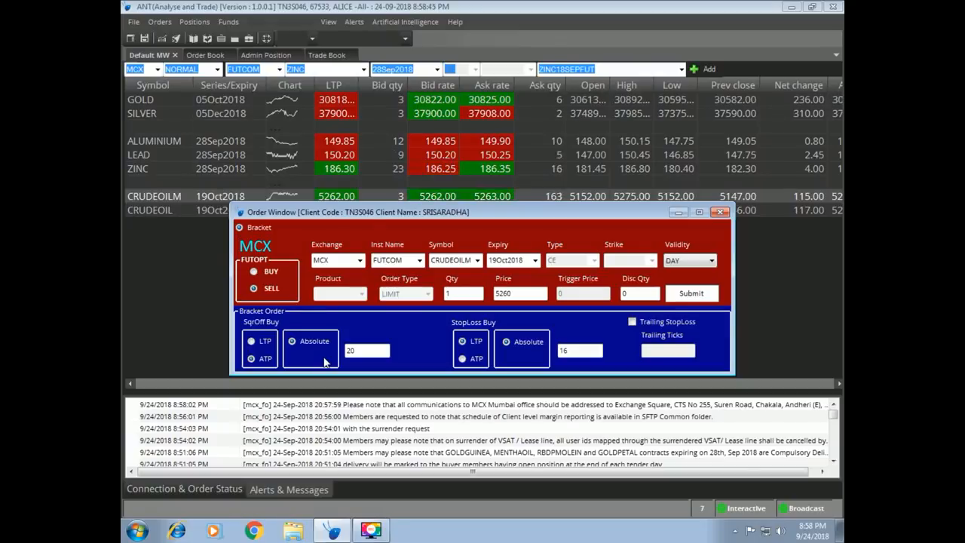
pyautogui.click(463, 293)
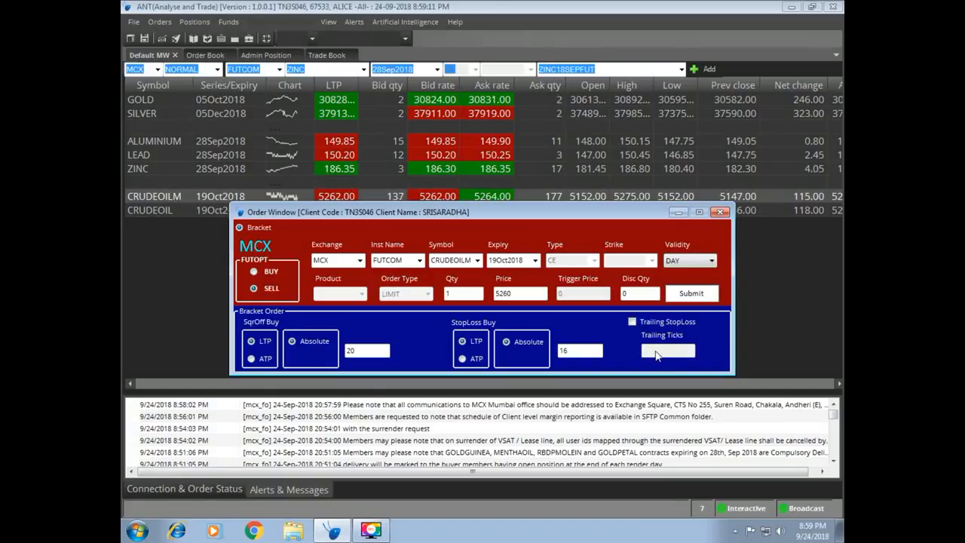
pyautogui.click(632, 322)
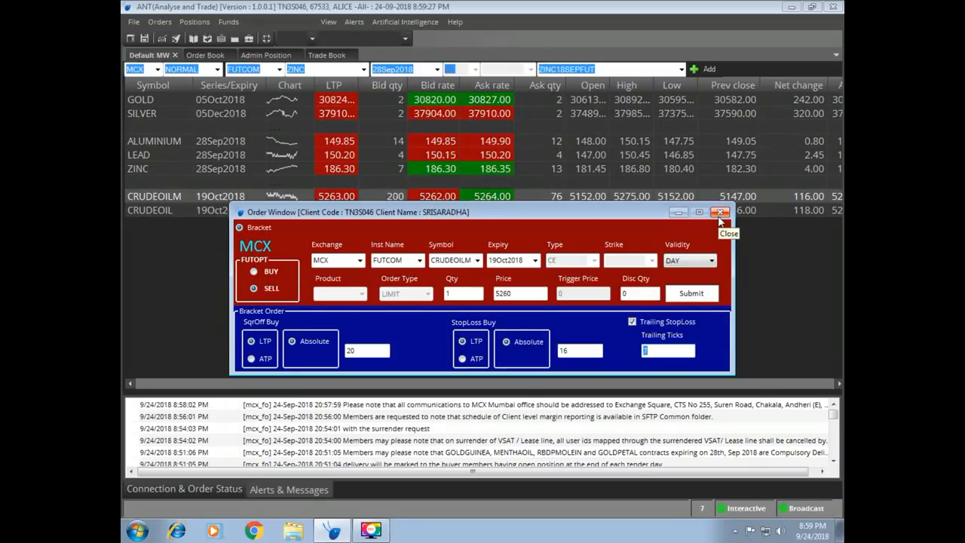
pyautogui.click(719, 212)
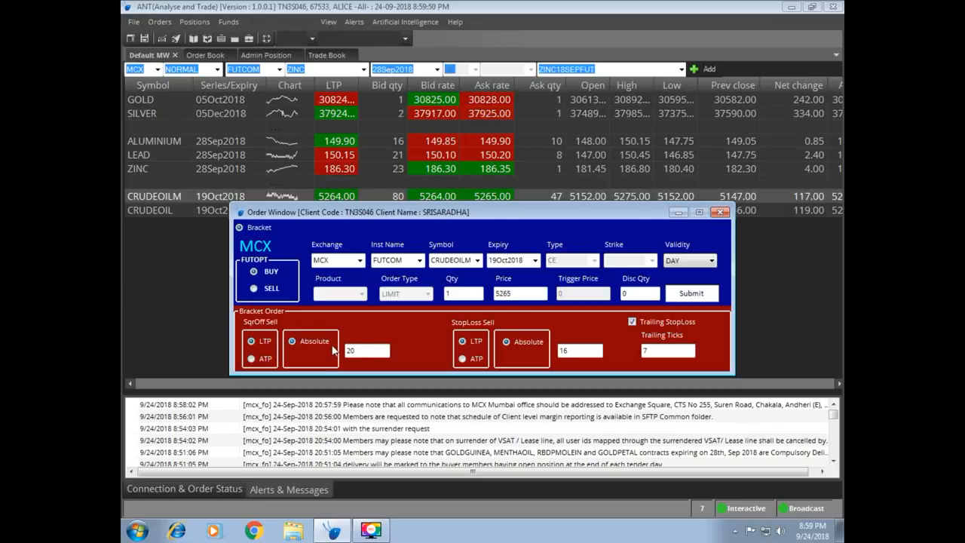
# Step: Change square-off to 3 and stop loss to 2, and untick trailing stop loss
pyautogui.tripleClick(366, 349)
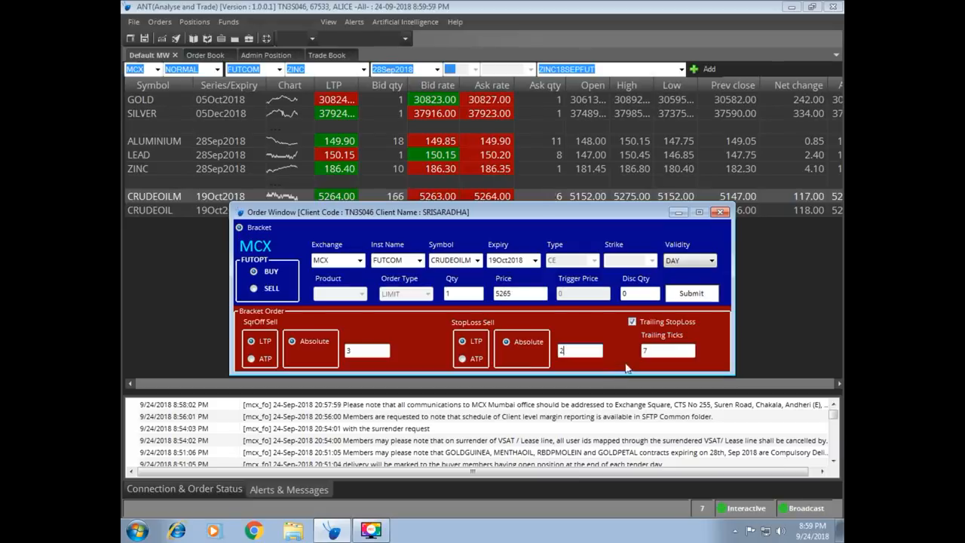
pyautogui.click(633, 321)
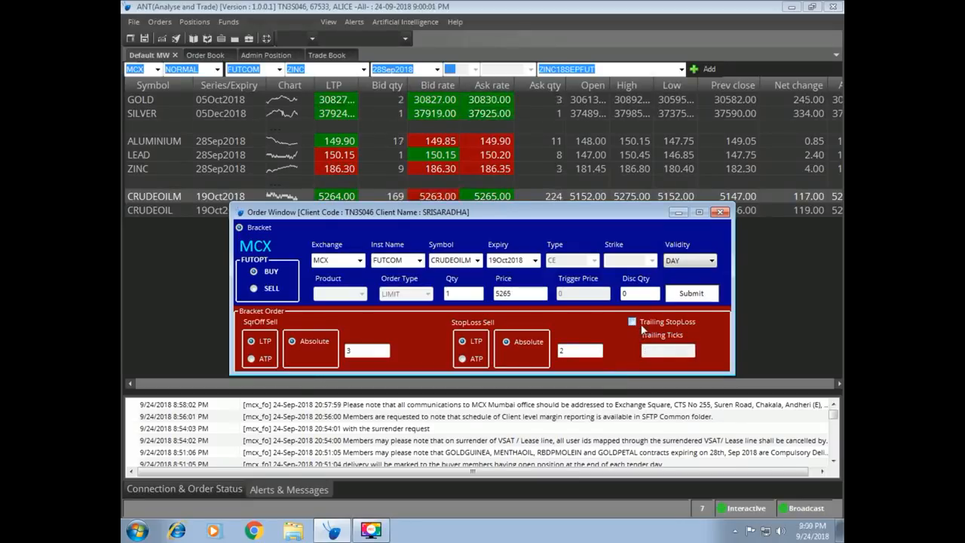
pyautogui.moveTo(638, 364)
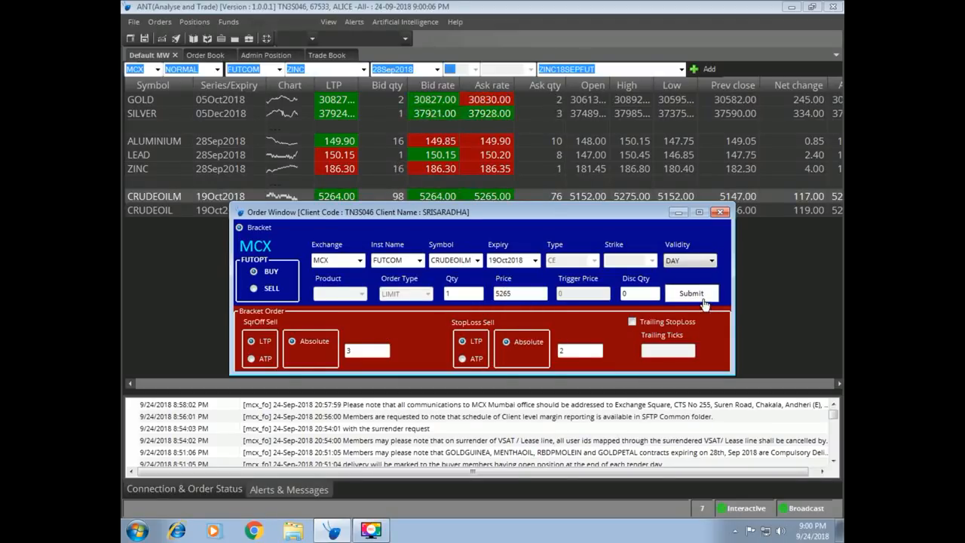
# Step: Submit the 5265 buy bracket and review its pending 5268 limit and 5263 stop legs
pyautogui.click(690, 292)
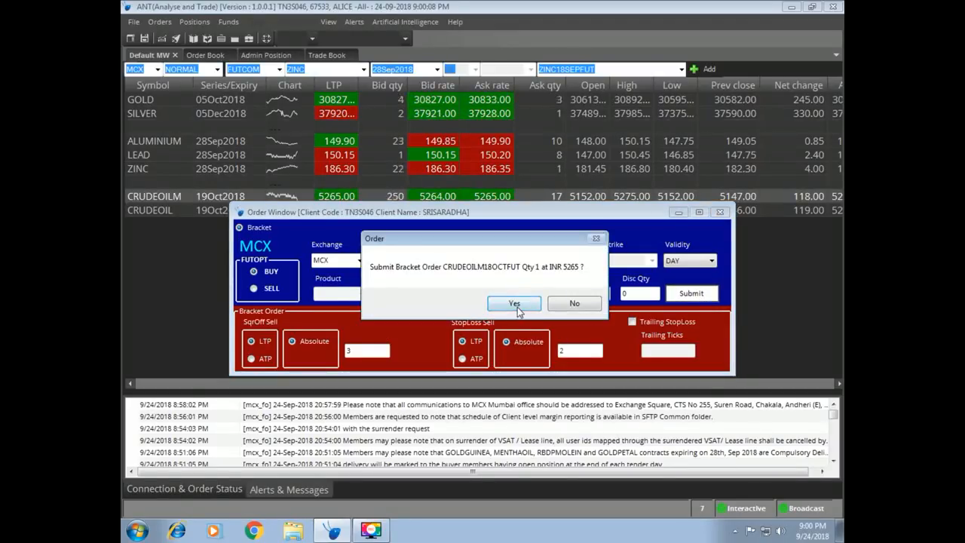
pyautogui.click(514, 303)
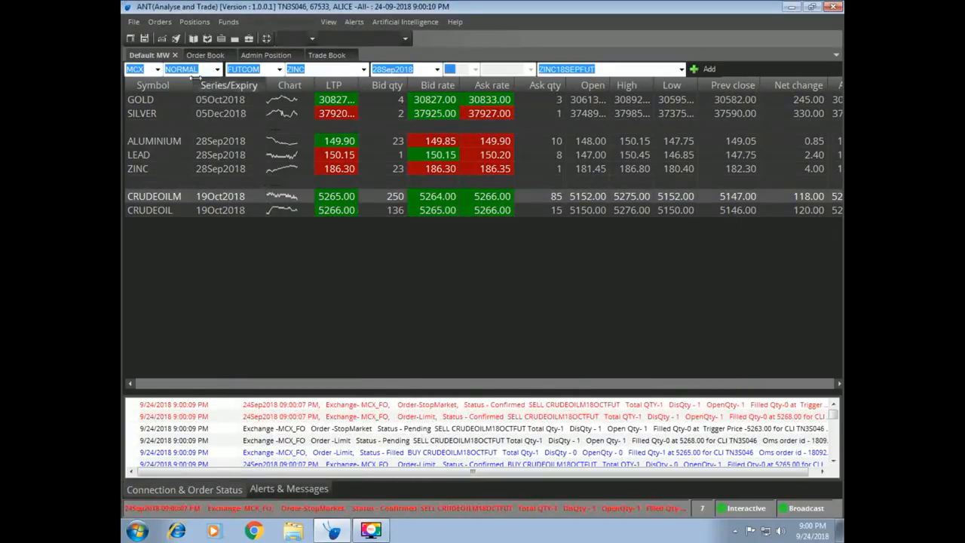
pyautogui.click(204, 54)
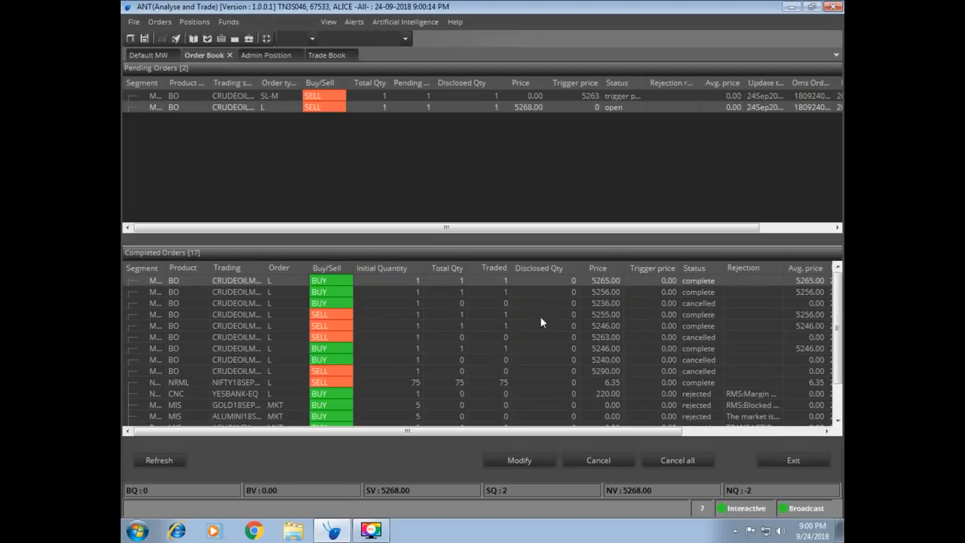
pyautogui.moveTo(620, 290)
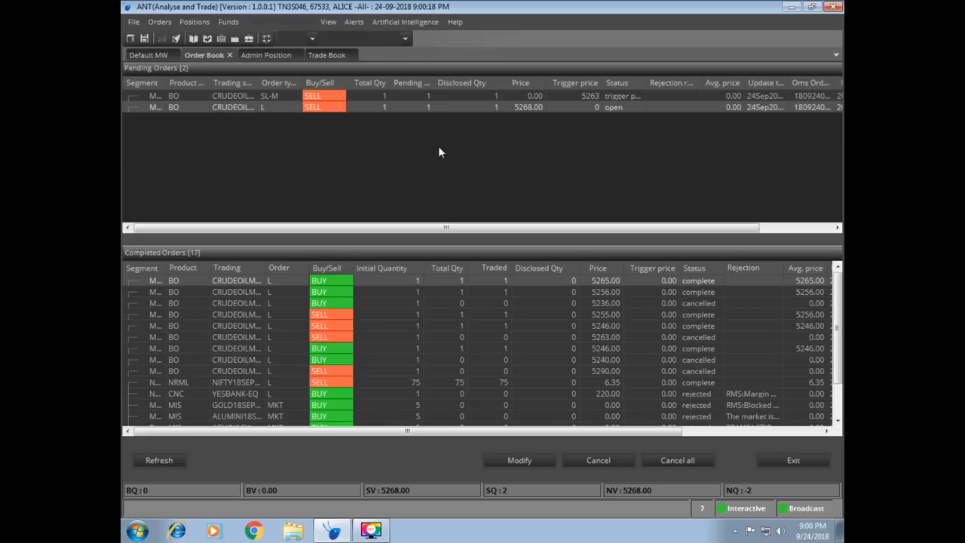
pyautogui.moveTo(252, 101)
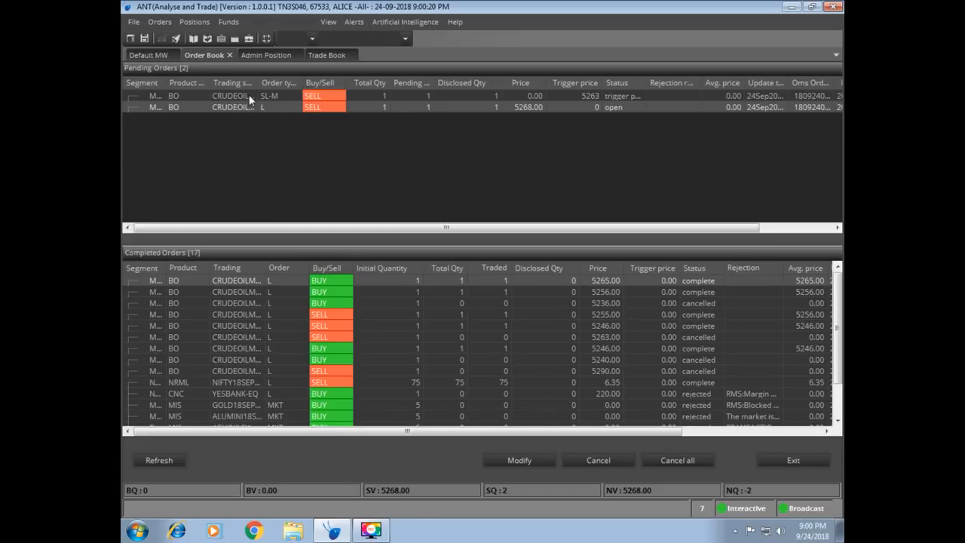
pyautogui.moveTo(190, 89)
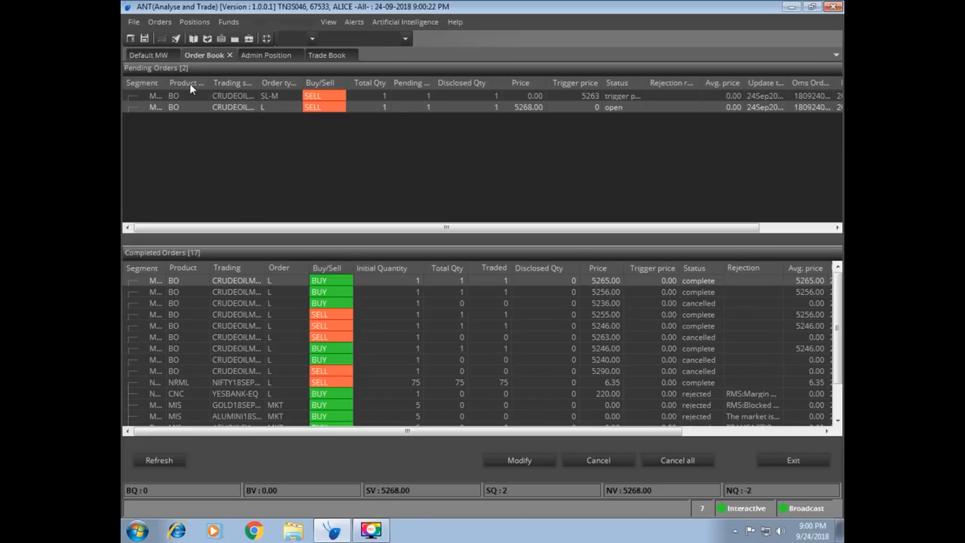
pyautogui.click(147, 54)
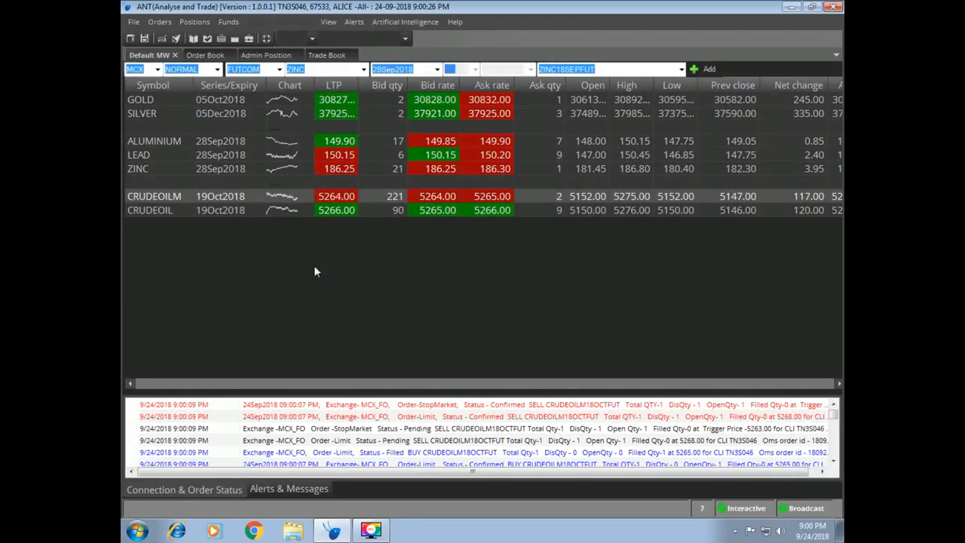
pyautogui.click(203, 55)
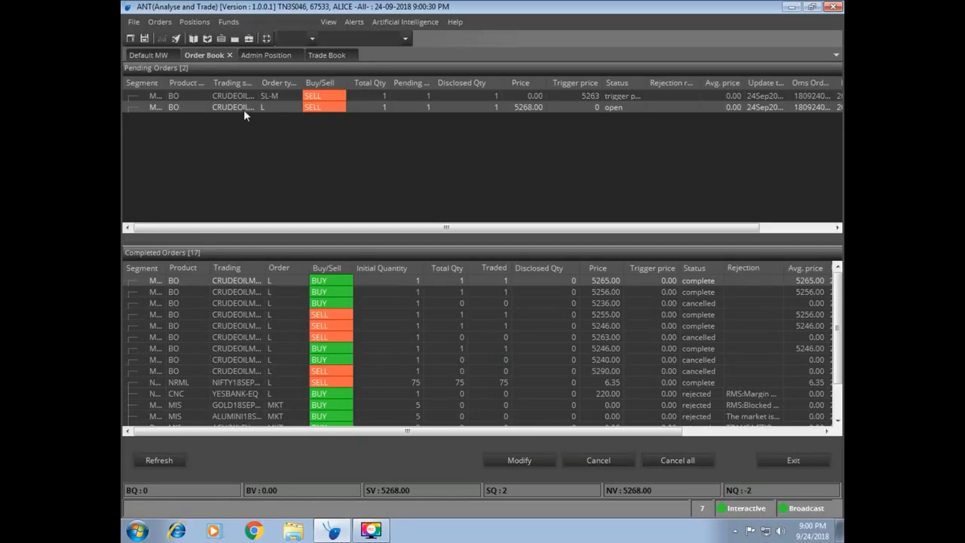
pyautogui.moveTo(524, 121)
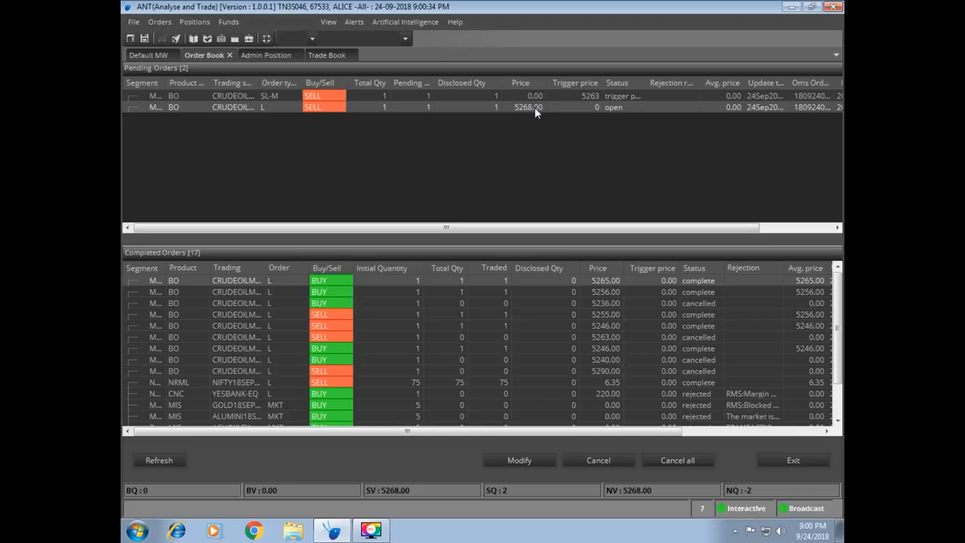
pyautogui.moveTo(462, 100)
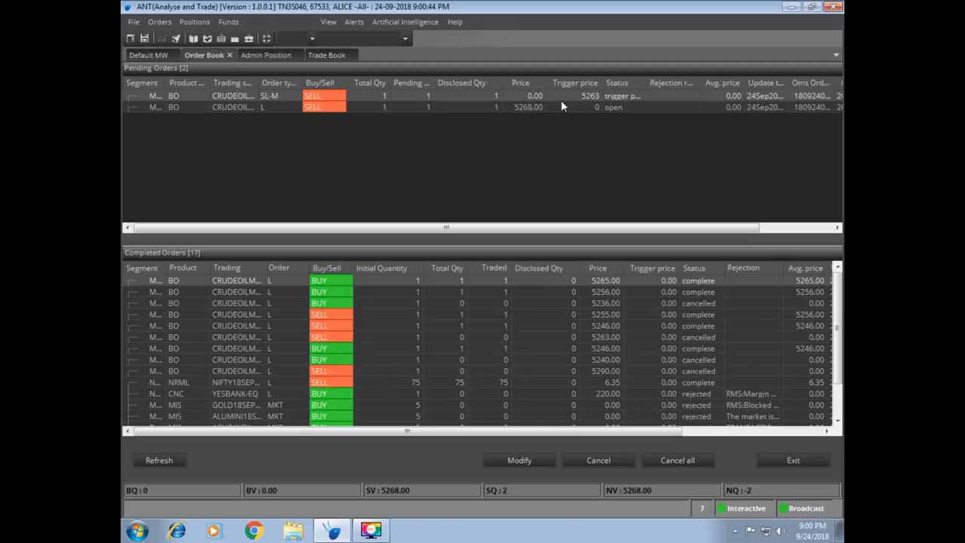
pyautogui.moveTo(279, 104)
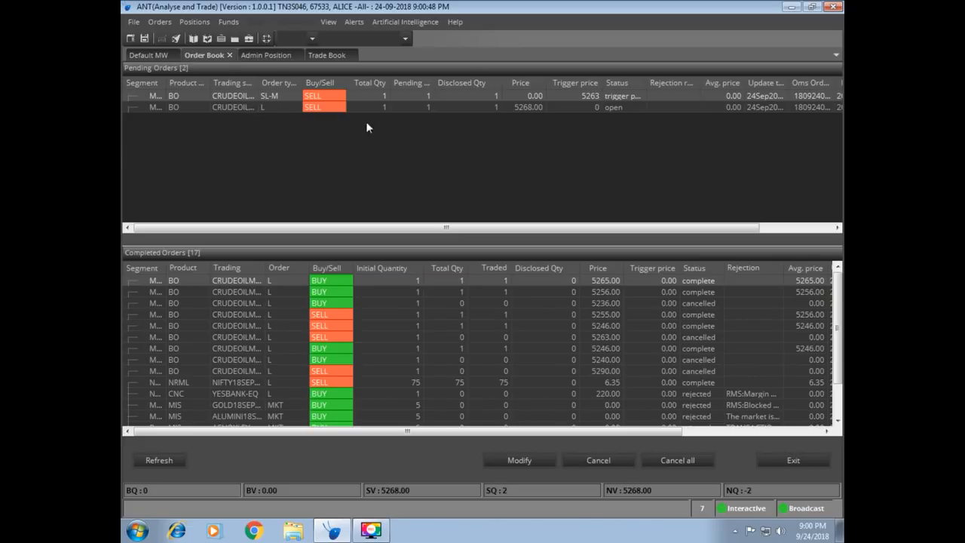
pyautogui.moveTo(490, 159)
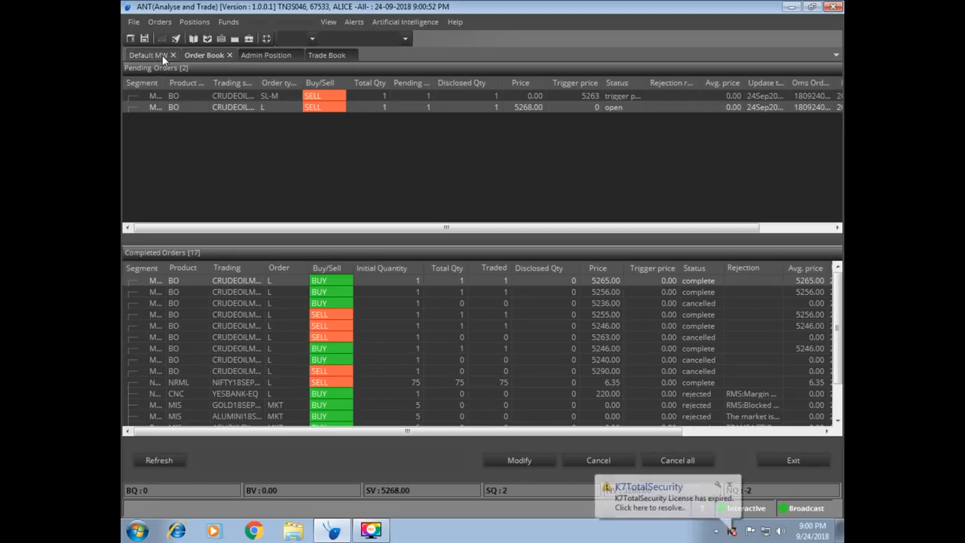
# Step: Refresh the Order Book to see the 5263 stop fill and zero pending orders
pyautogui.click(148, 54)
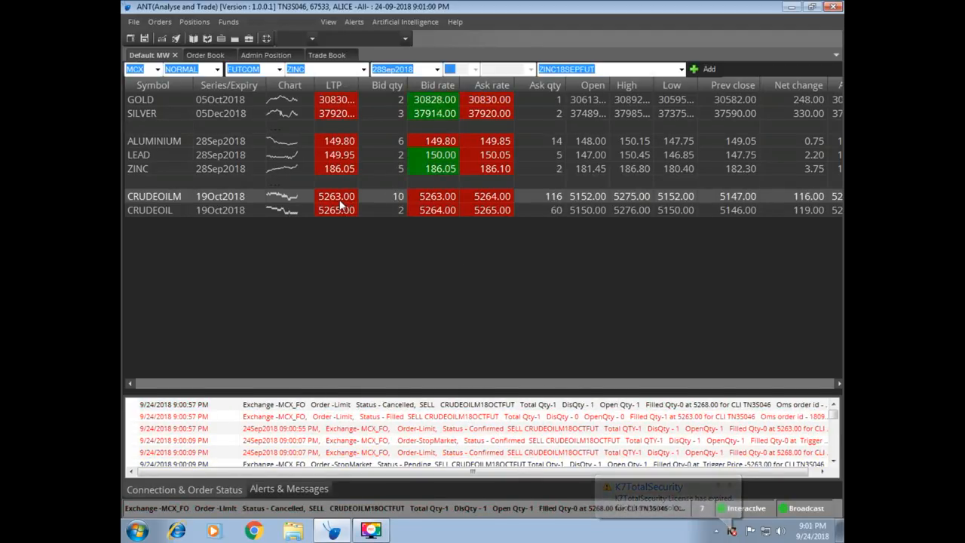
pyautogui.click(204, 54)
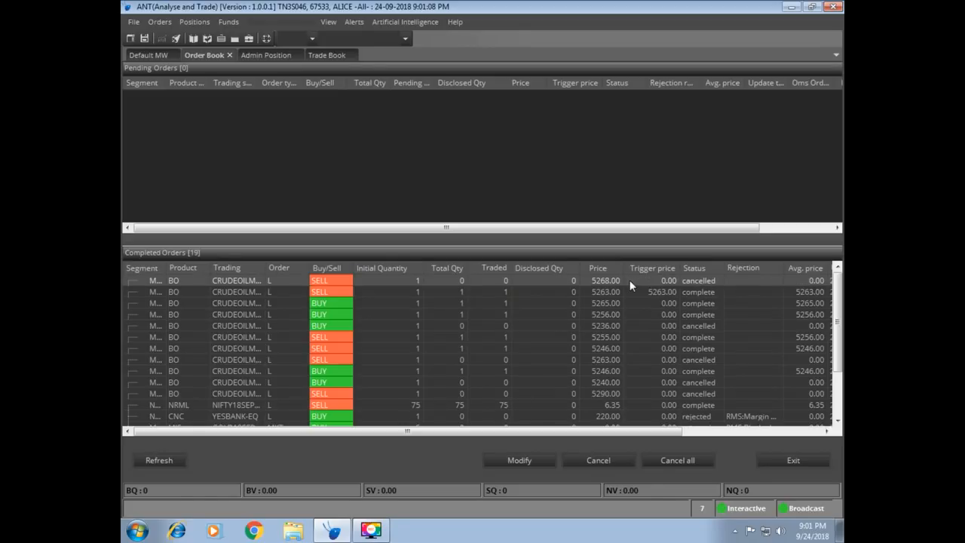
pyautogui.moveTo(729, 285)
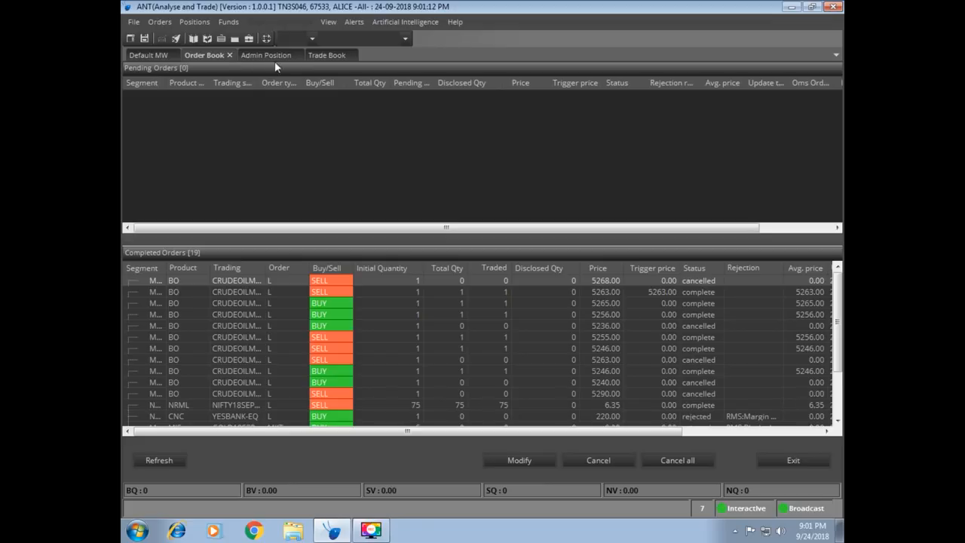
# Step: View Admin Position showing CRUDEOILM flat at -20 MTM, then return to Default MW
pyautogui.click(265, 54)
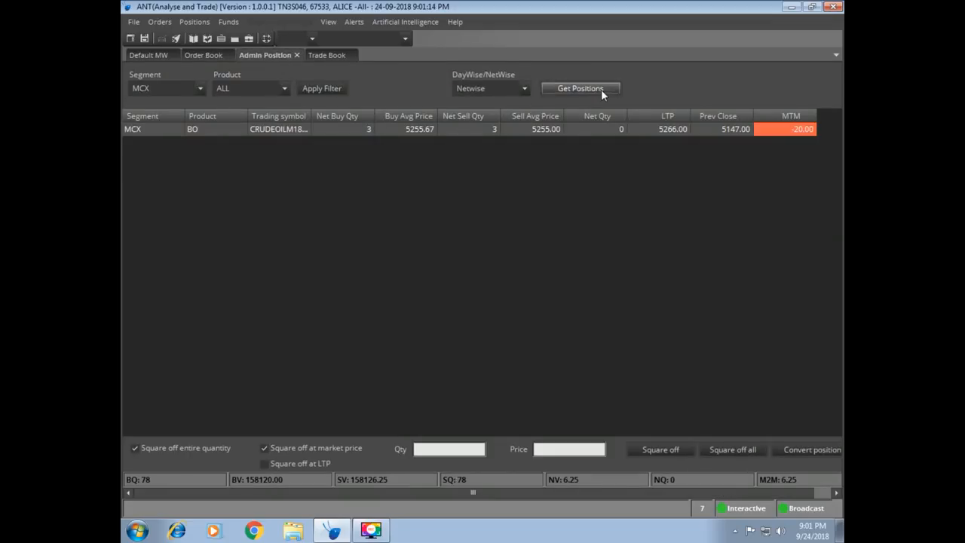
pyautogui.moveTo(643, 238)
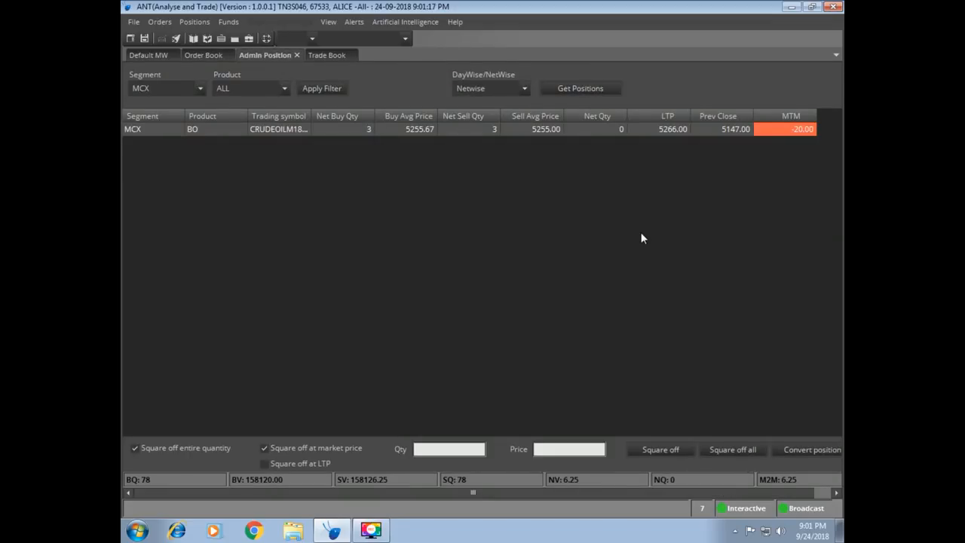
pyautogui.click(148, 54)
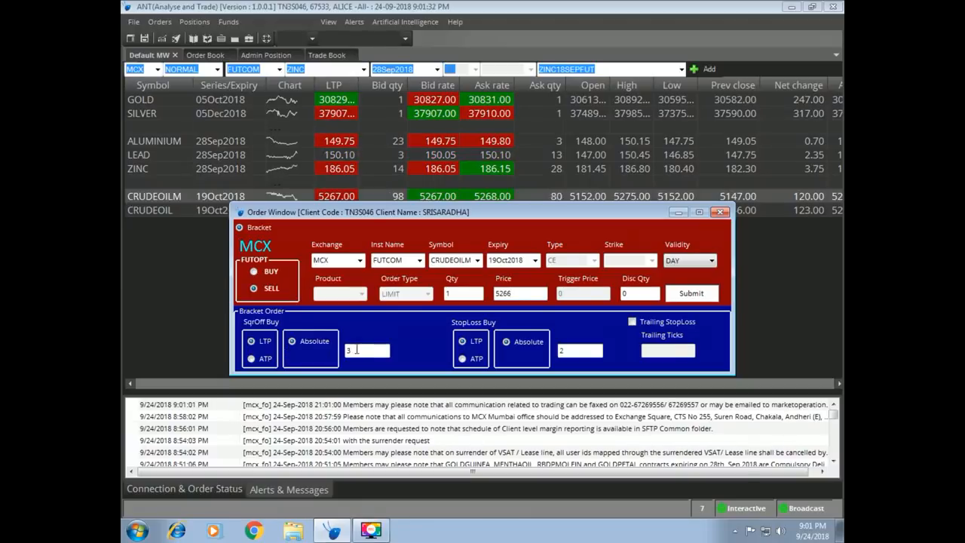
# Step: Enter square-off and stop loss 10, a 2-tick trailing stop, price 5268, and submit
pyautogui.write('10')
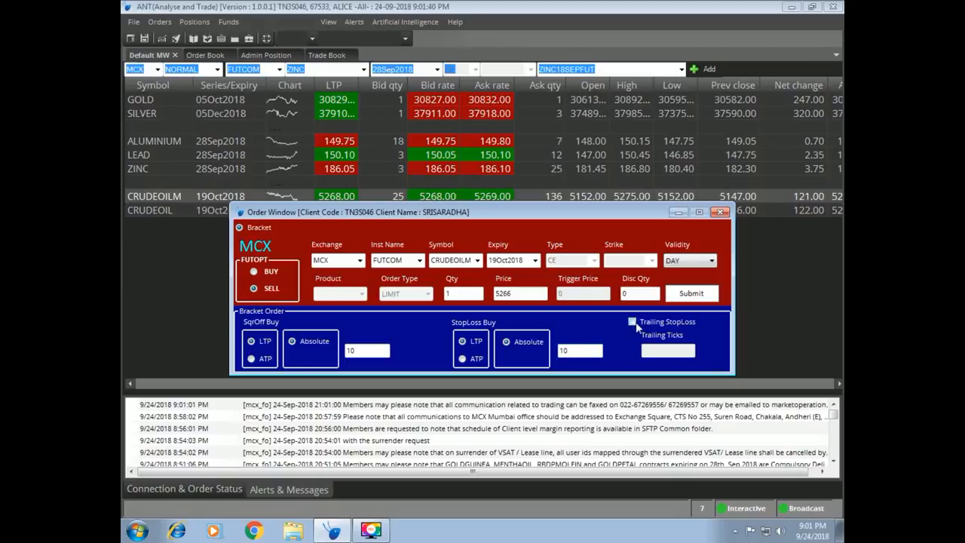
pyautogui.click(632, 321)
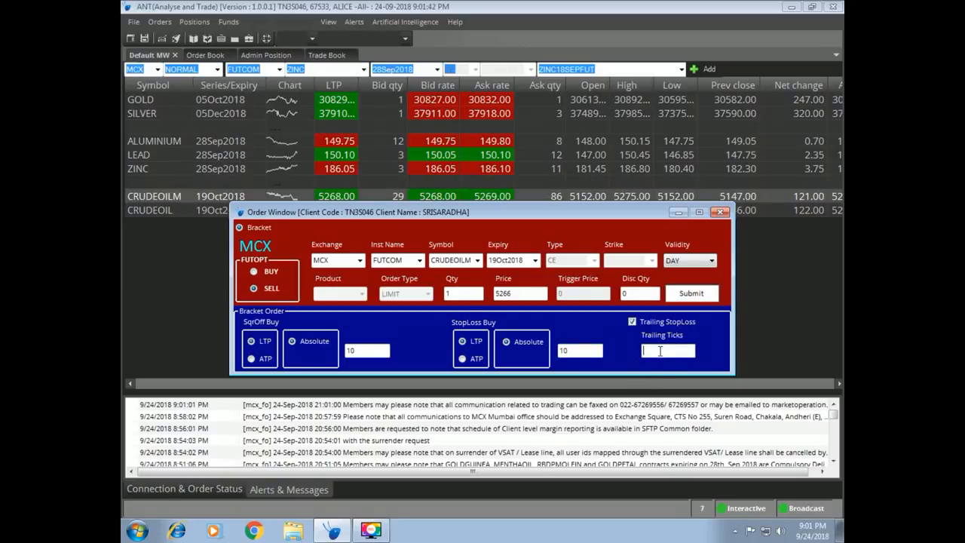
pyautogui.write('2')
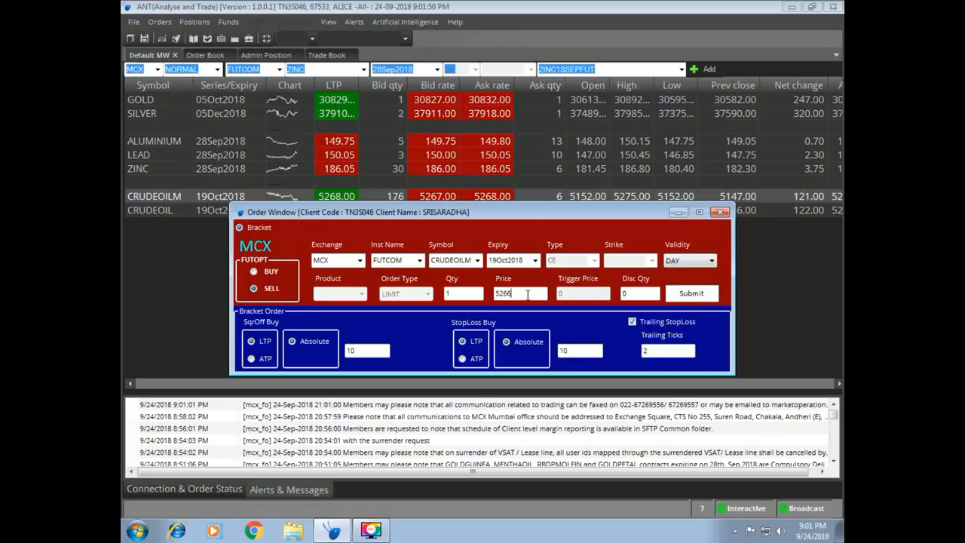
pyautogui.press('backspace')
pyautogui.write('8')
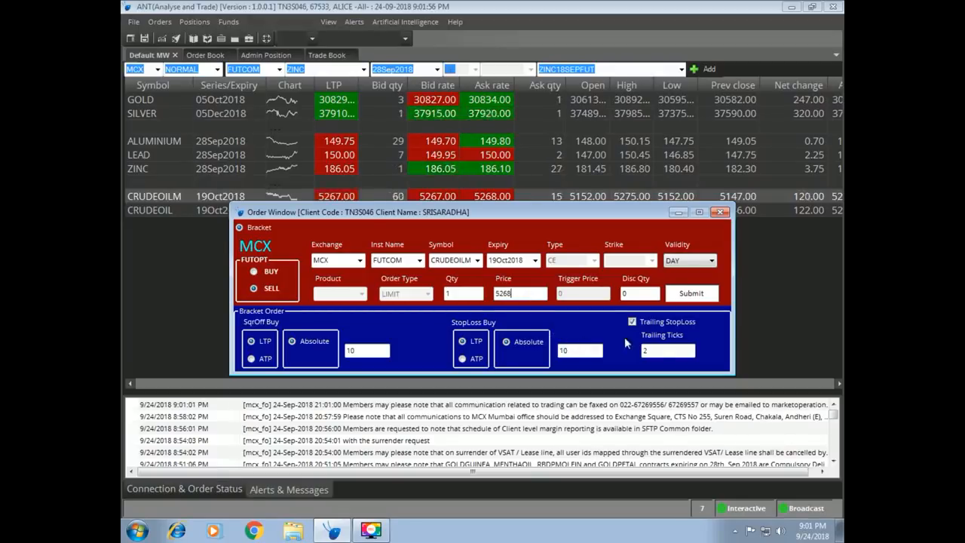
pyautogui.click(691, 293)
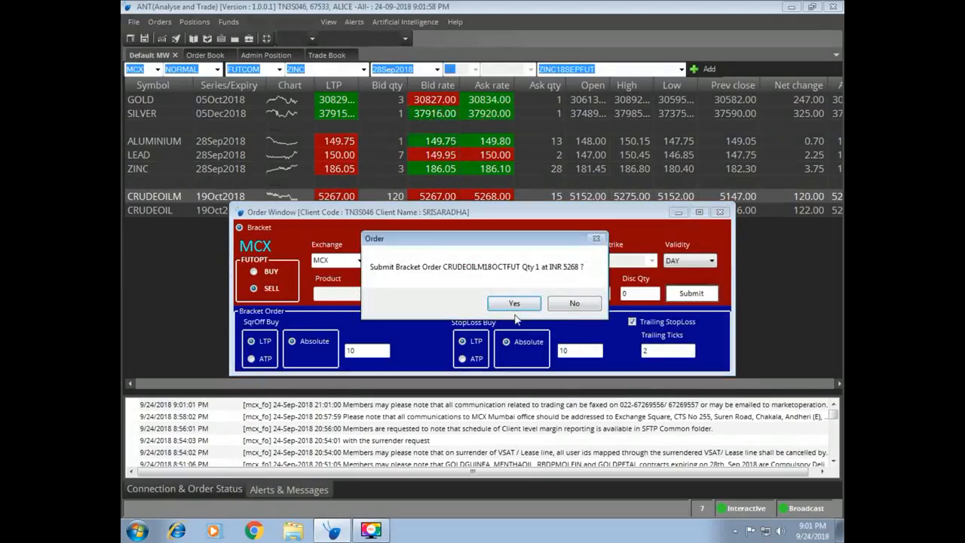
# Step: Confirm the 5268 sell bracket, dismiss the MtoM warning, and verify buy legs 5258/5278
pyautogui.click(514, 302)
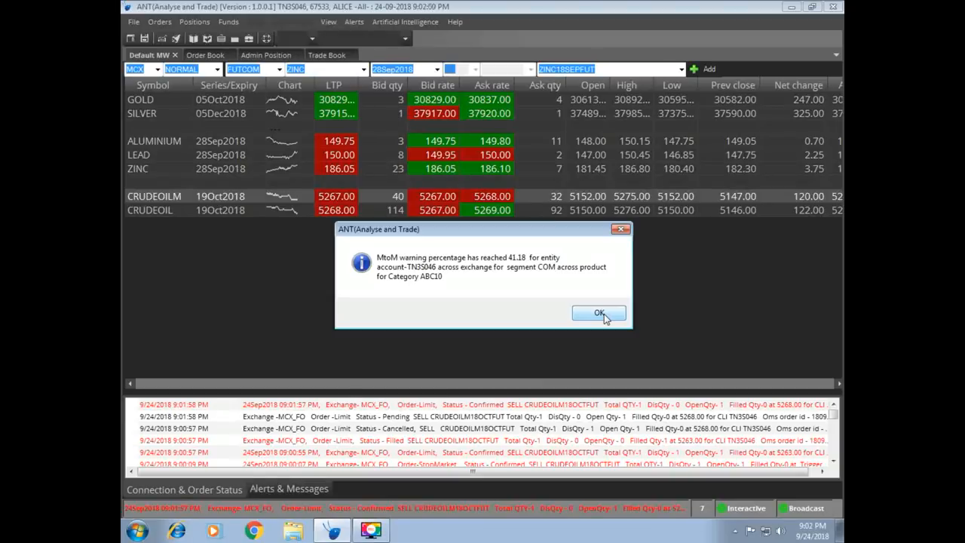
pyautogui.click(598, 313)
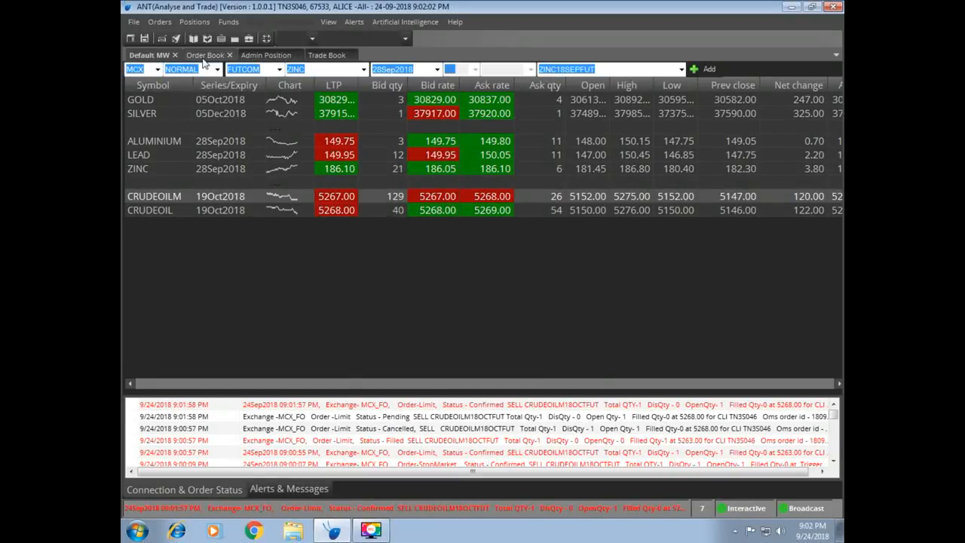
pyautogui.click(204, 54)
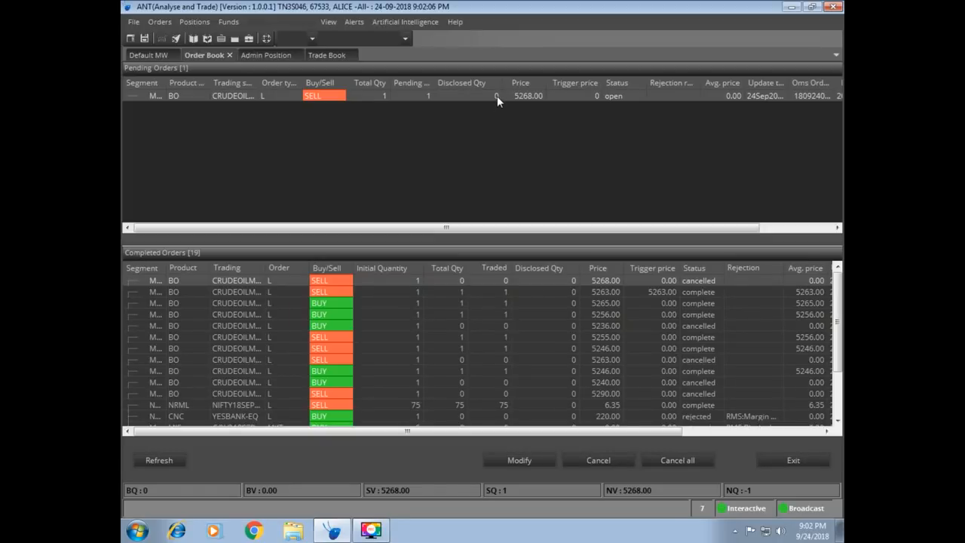
pyautogui.moveTo(500, 142)
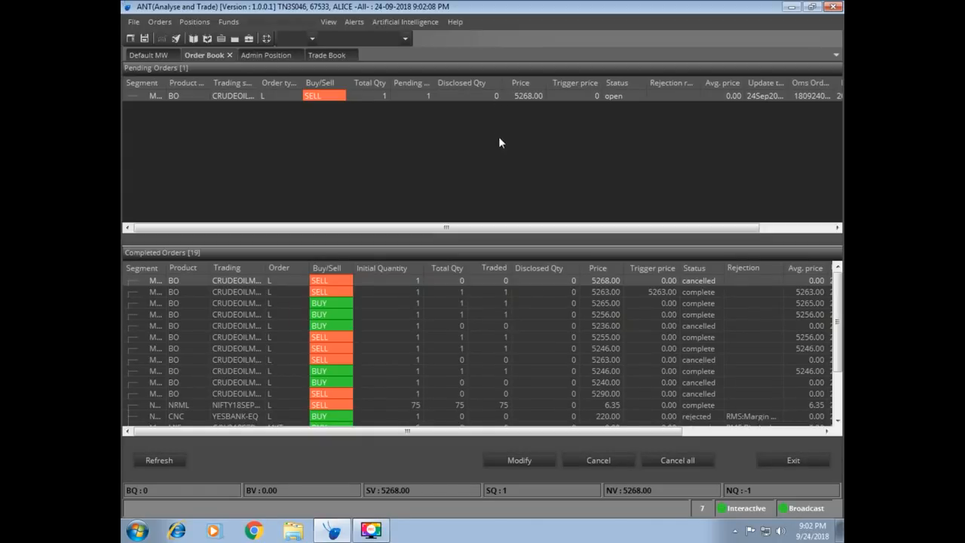
pyautogui.click(148, 54)
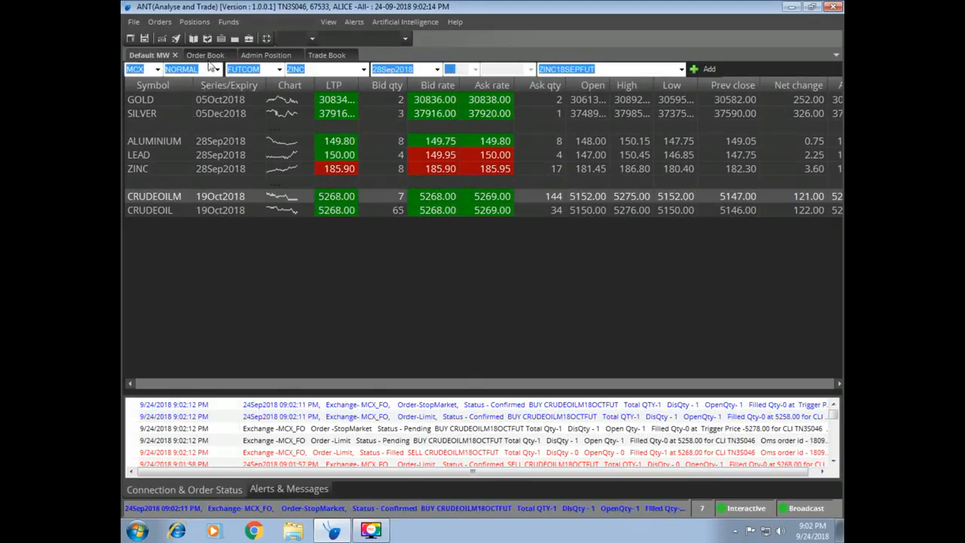
# Step: Check the pending CRUDEOILM buy exit legs in Order Book, then return to Default MW
pyautogui.click(204, 54)
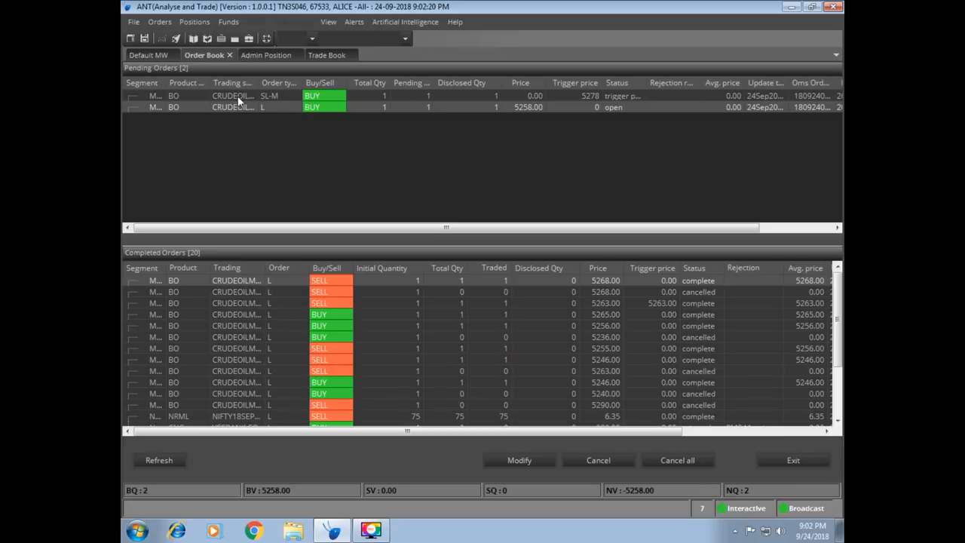
pyautogui.moveTo(260, 114)
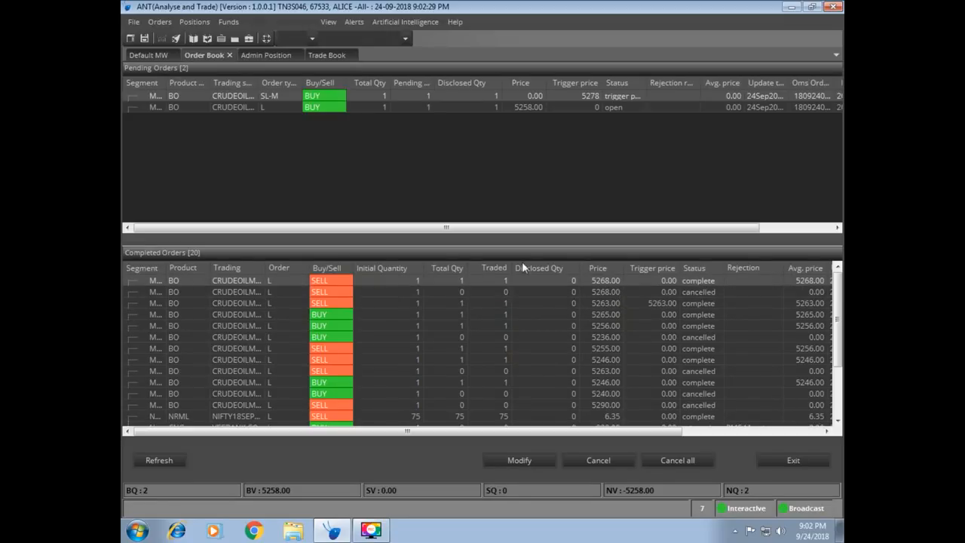
pyautogui.moveTo(256, 118)
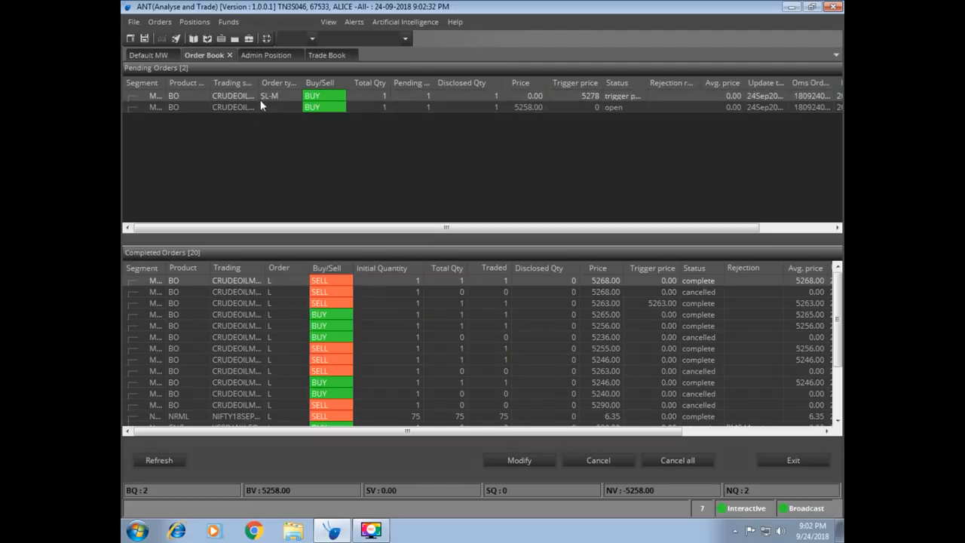
pyautogui.click(147, 54)
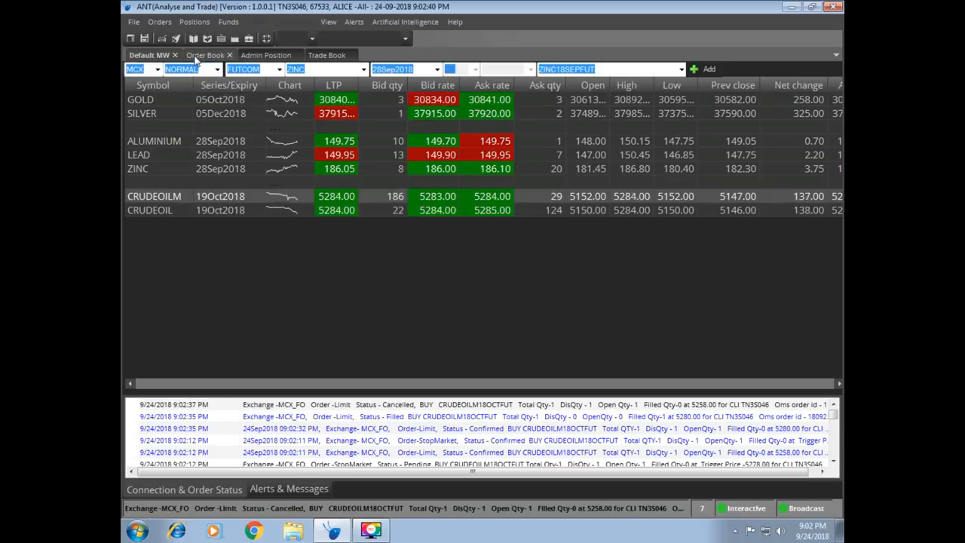
pyautogui.click(265, 54)
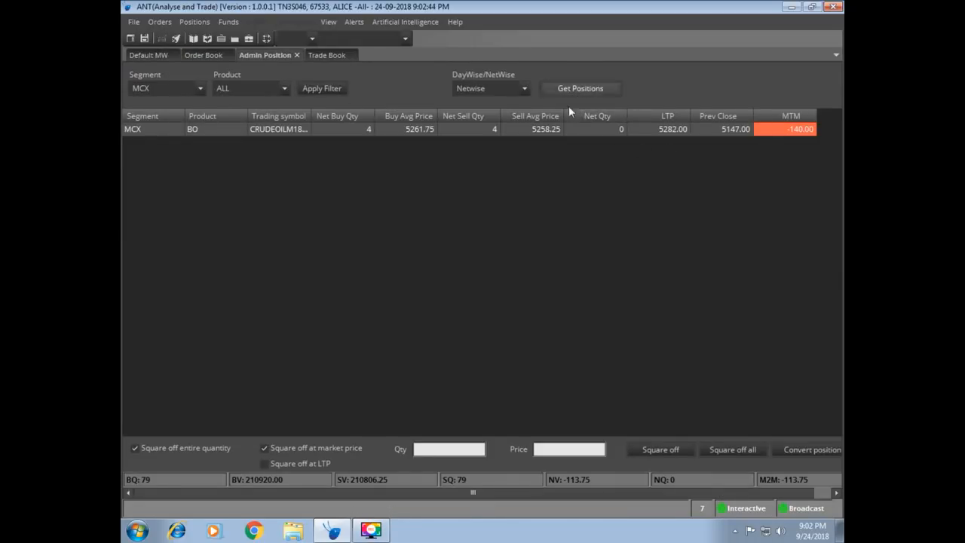
pyautogui.click(203, 54)
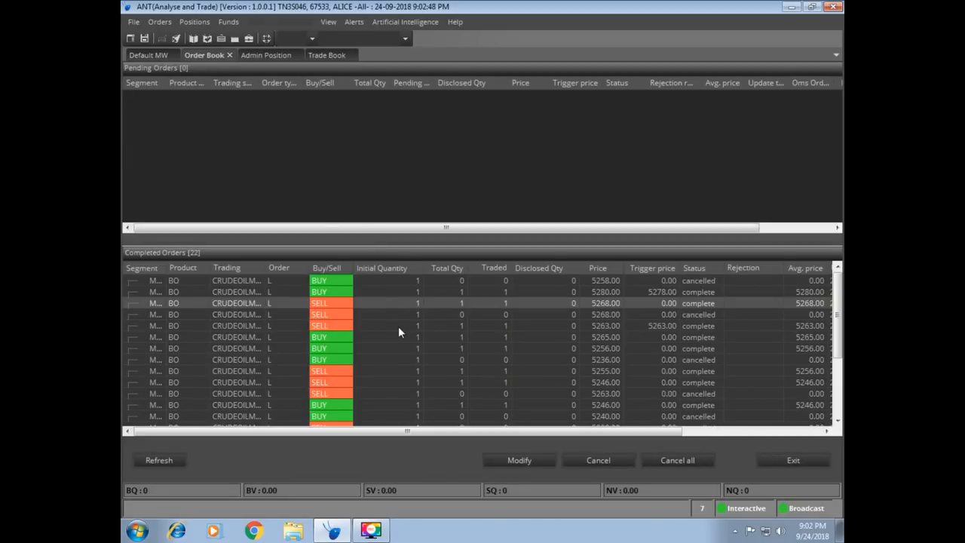
pyautogui.moveTo(385, 260)
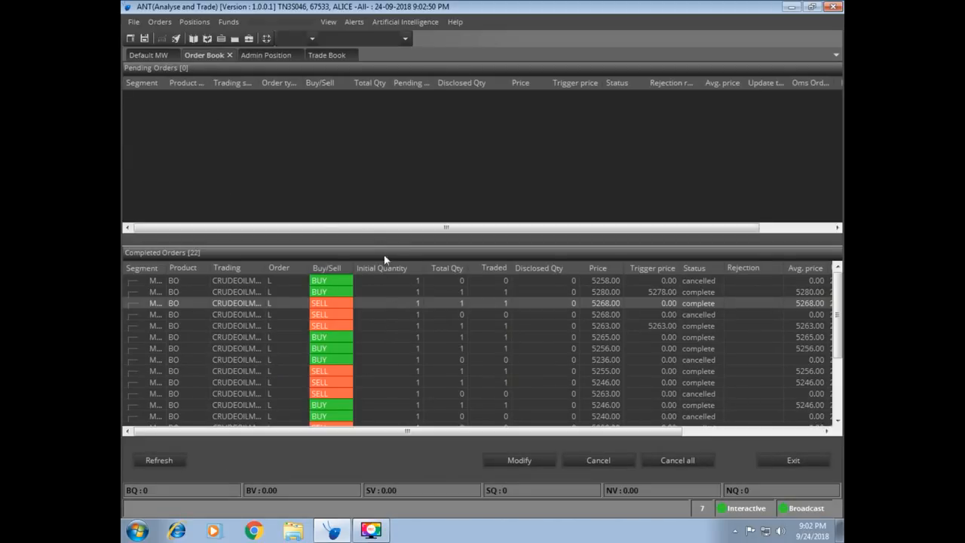
pyautogui.click(148, 54)
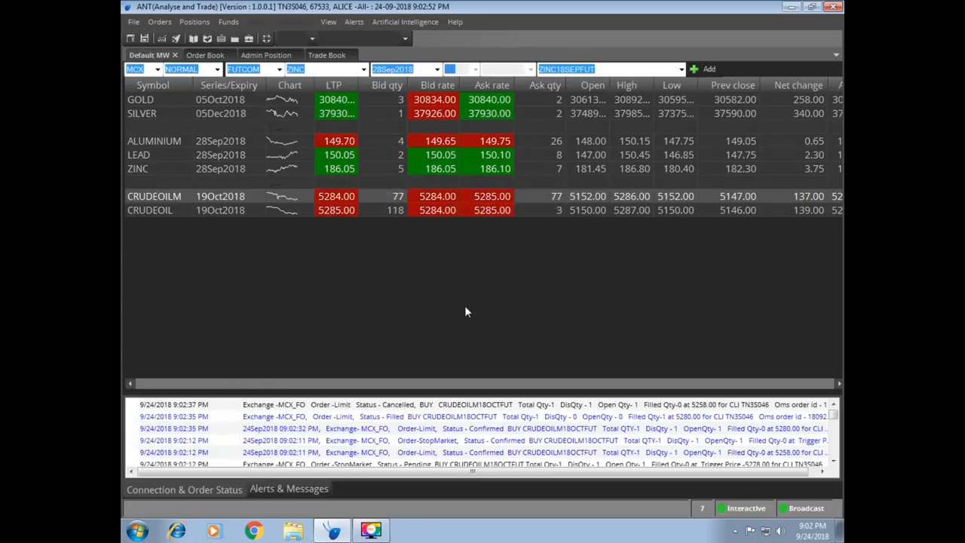